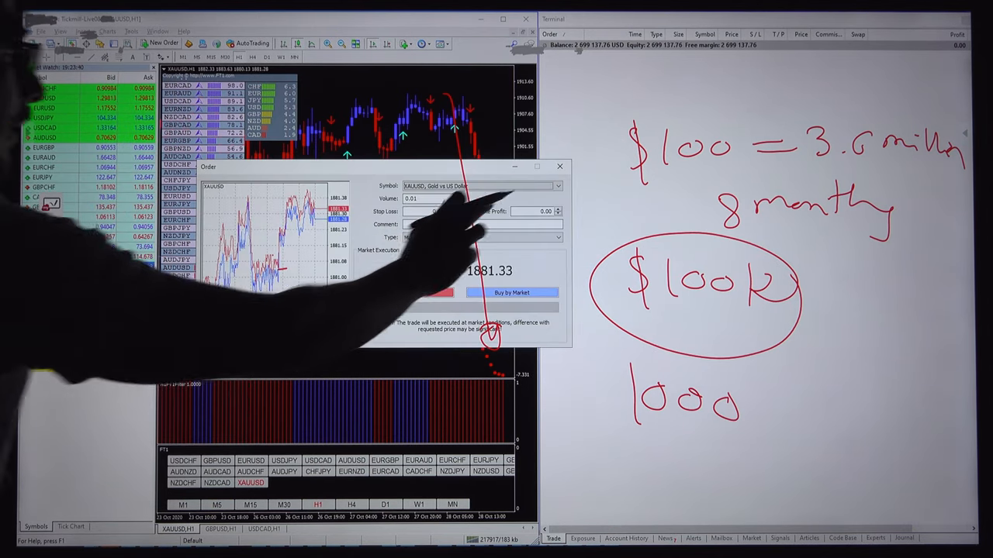
Choose EURUSD as the order symbol and set the volume to 0.01 lots.
{"action": "left_click", "coordinate": [556, 186]}
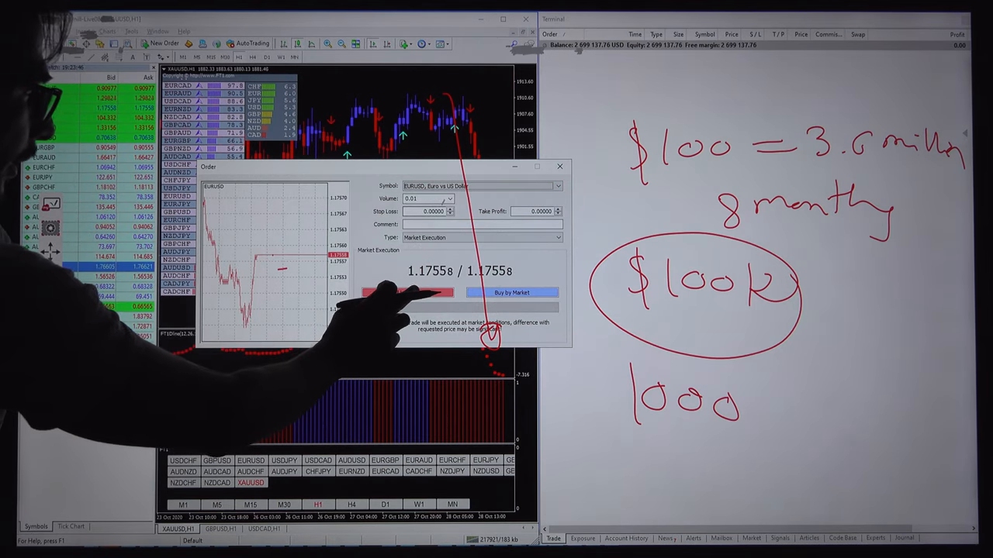
{"action": "left_click", "coordinate": [512, 291]}
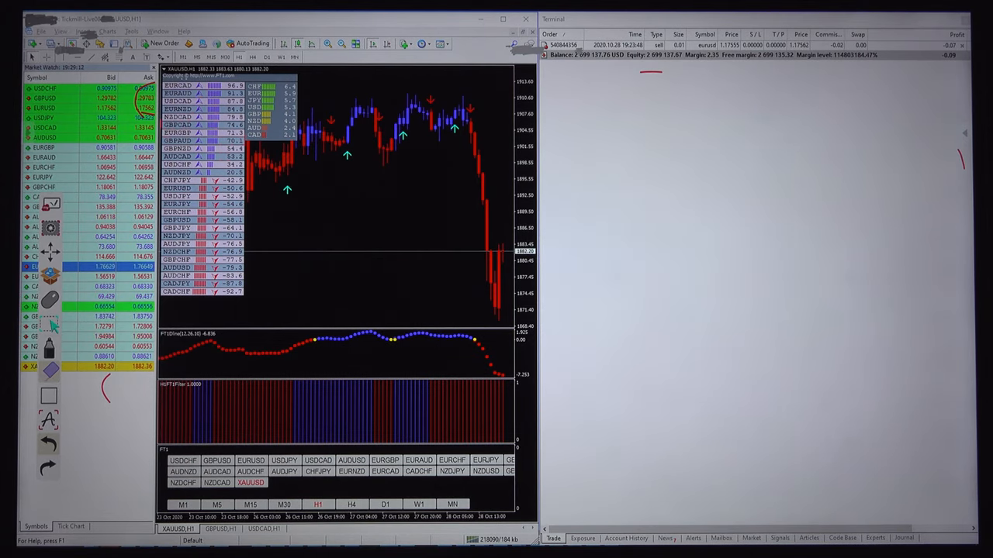
Show the account's list of past EURUSD trades, balances and withdrawals.
{"action": "left_click", "coordinate": [621, 537]}
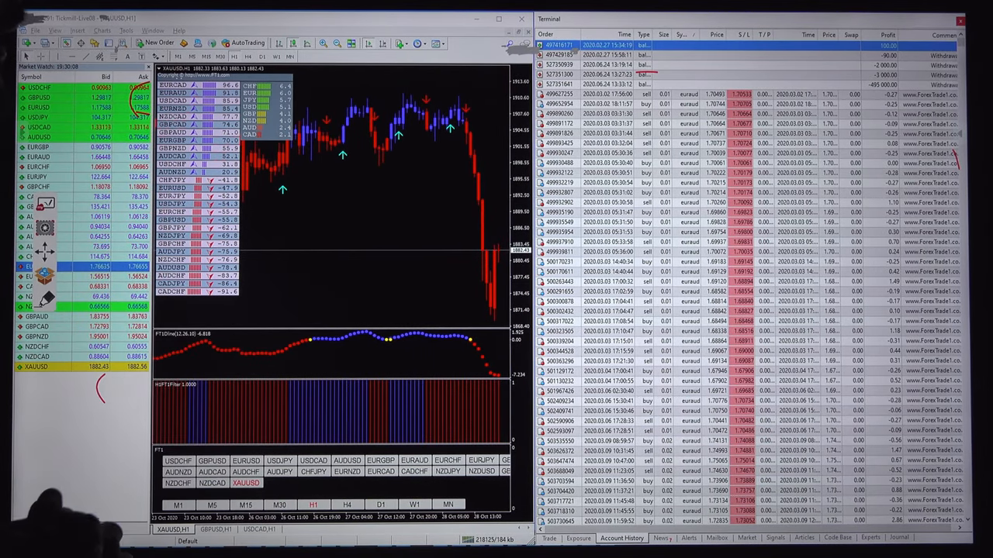